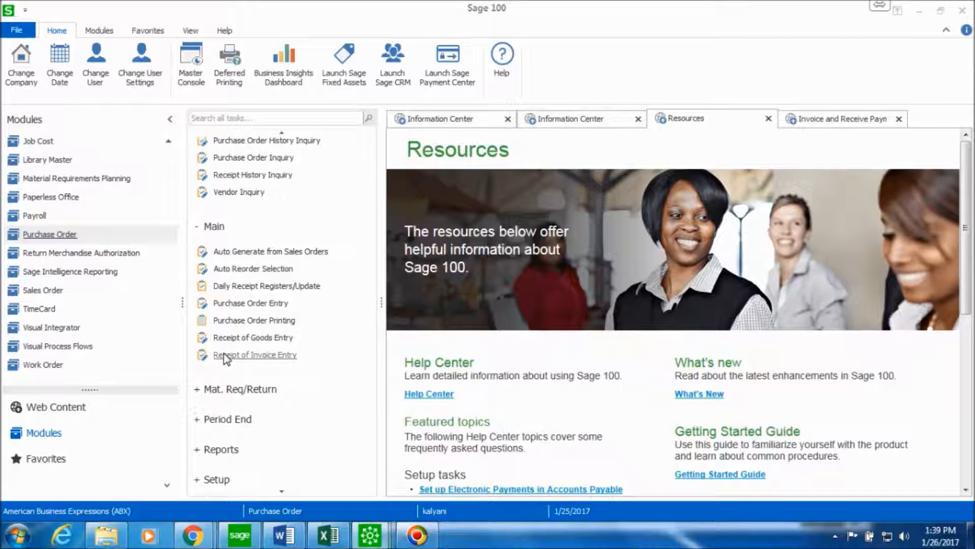
# Start Receipt of Invoice Entry in batch 00033 and assign the next receipt number
pyautogui.click(254, 354)
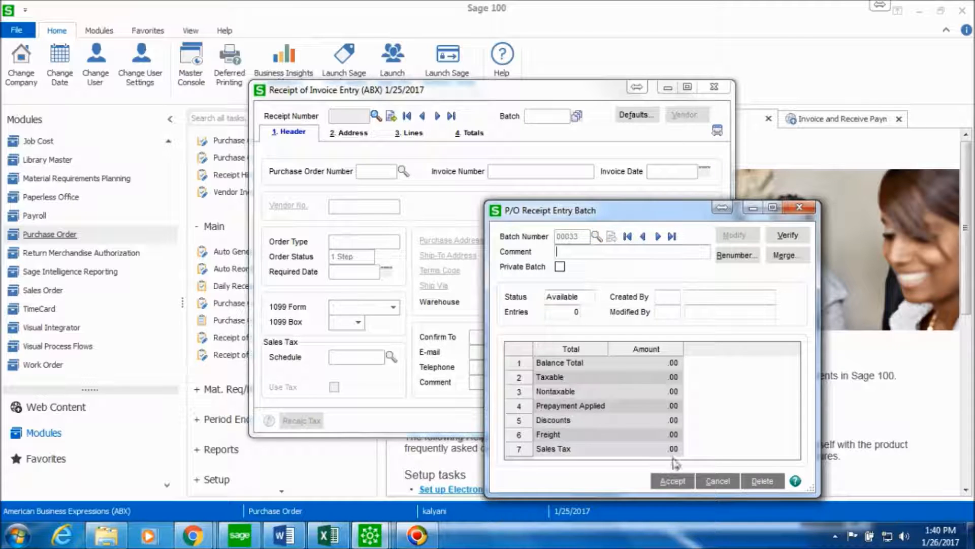
pyautogui.click(671, 480)
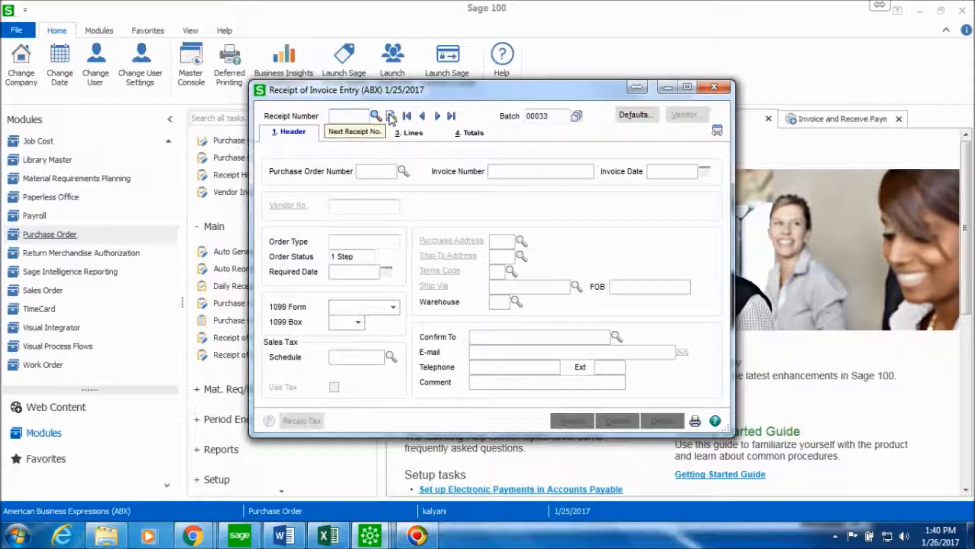
pyautogui.click(390, 116)
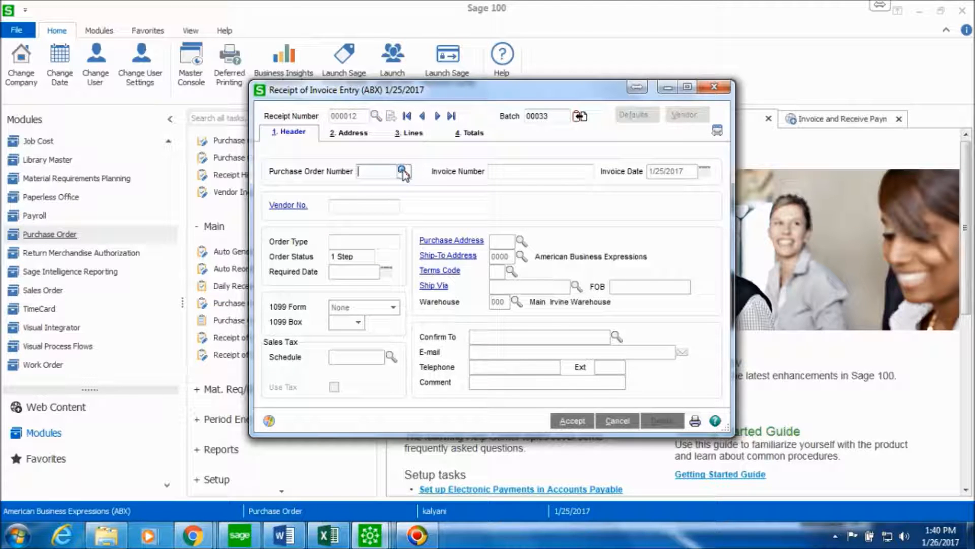
# Select purchase order 0000023 from Stevens Supply and enter invoice number 8980
pyautogui.click(402, 171)
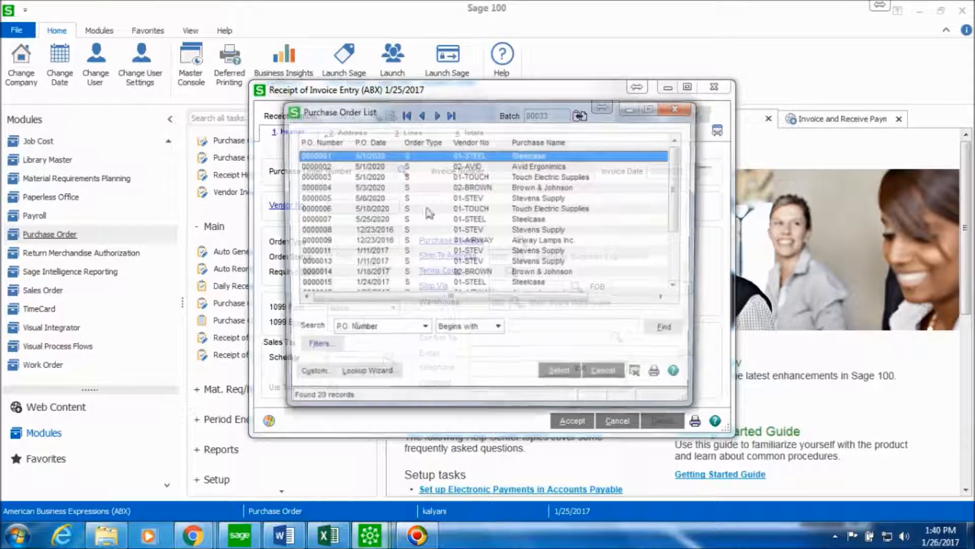
pyautogui.scroll(-3)
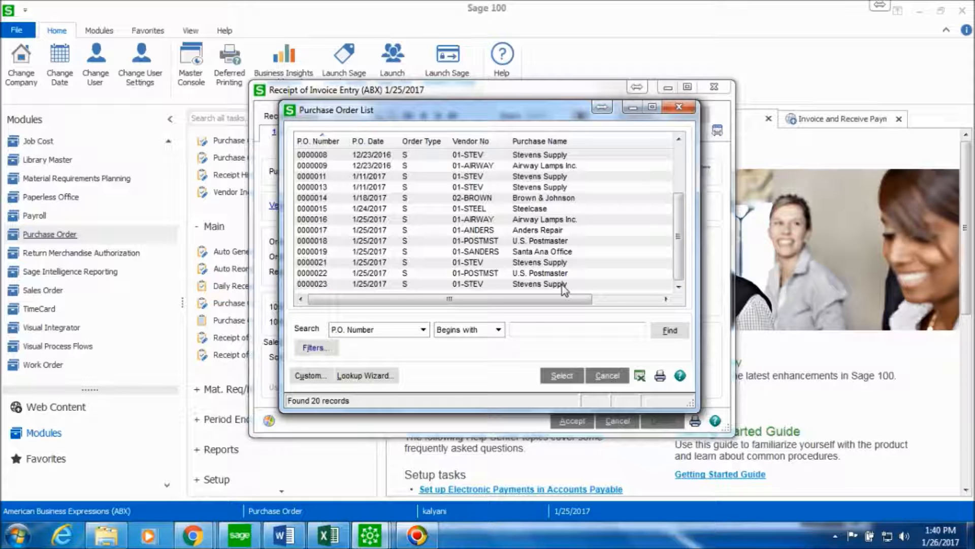
pyautogui.moveTo(572, 291)
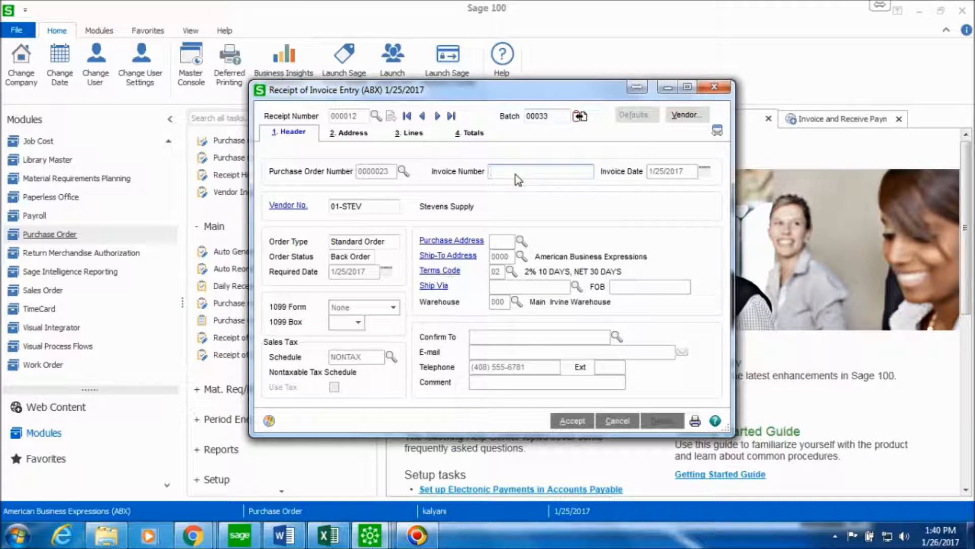
pyautogui.write('8980')
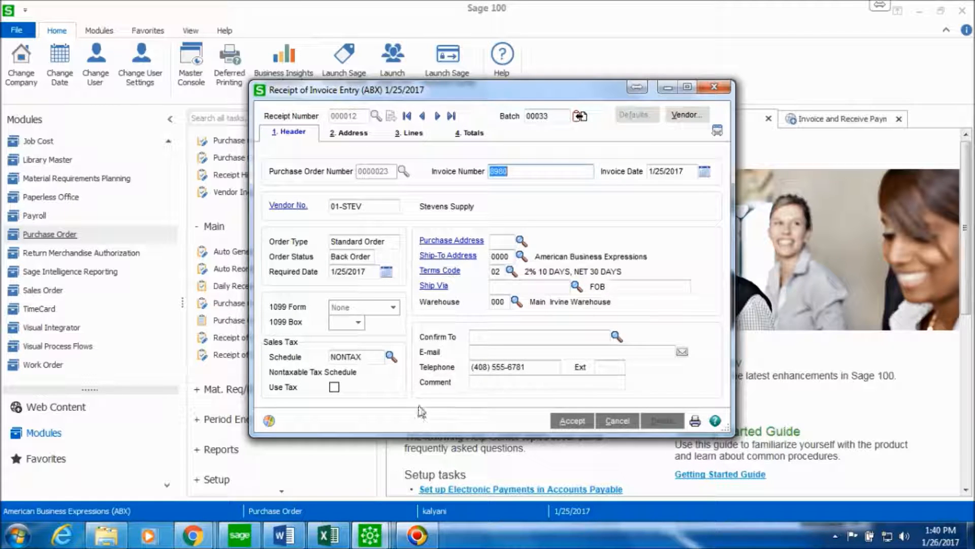
# Review the addresses and invoice the complete purchase order on the Lines tab
pyautogui.click(348, 133)
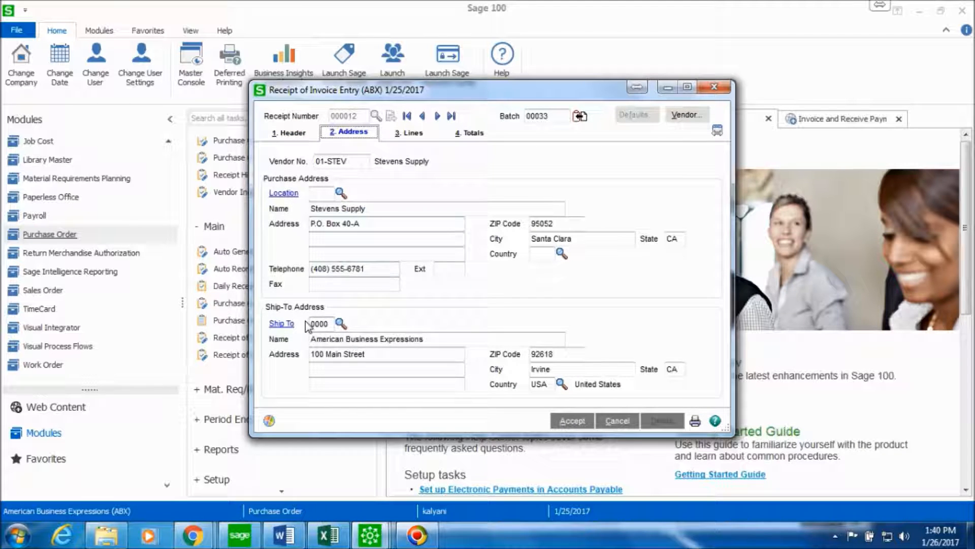
pyautogui.moveTo(363, 378)
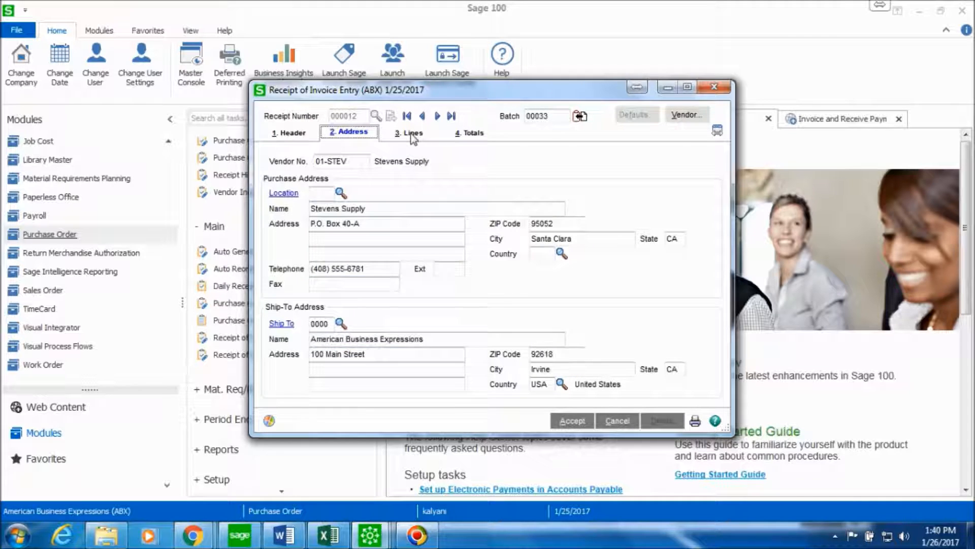
pyautogui.click(412, 132)
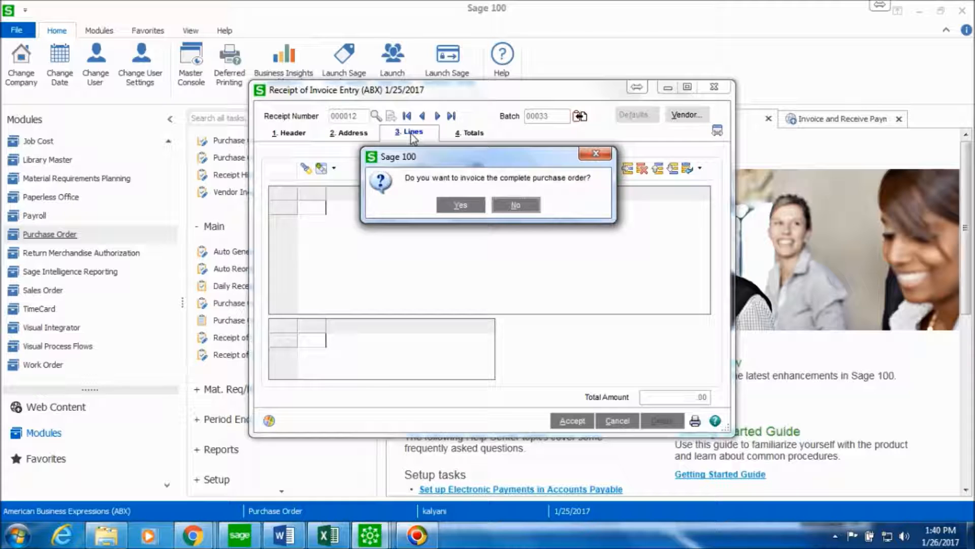
pyautogui.moveTo(459, 204)
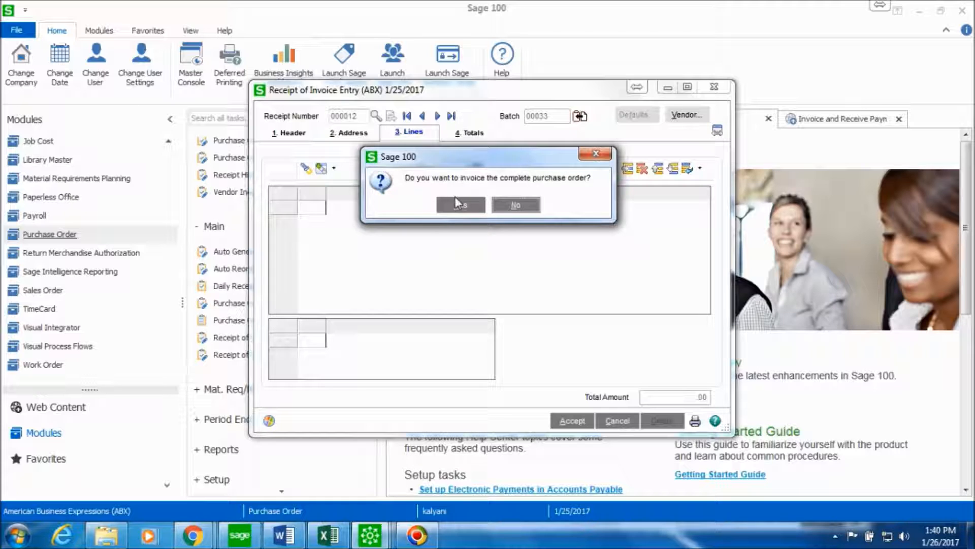
pyautogui.moveTo(460, 206)
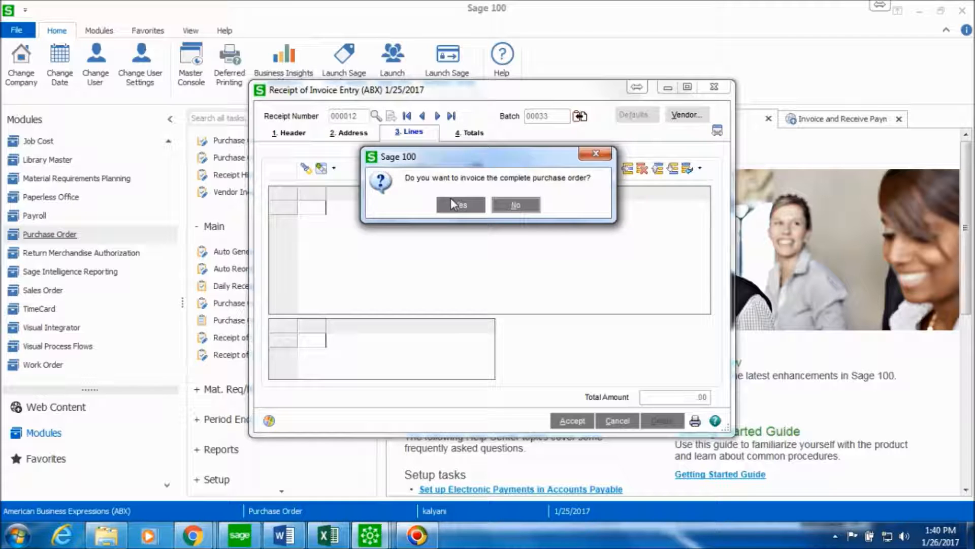
pyautogui.click(460, 204)
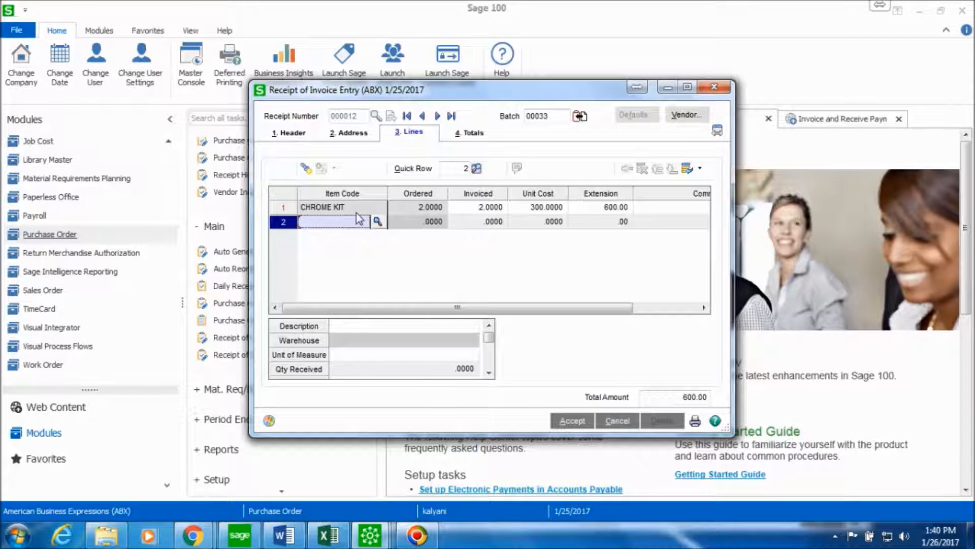
# Check the CHROME KIT line (2 at 300.00) and review the 600.00 invoice total
pyautogui.click(341, 207)
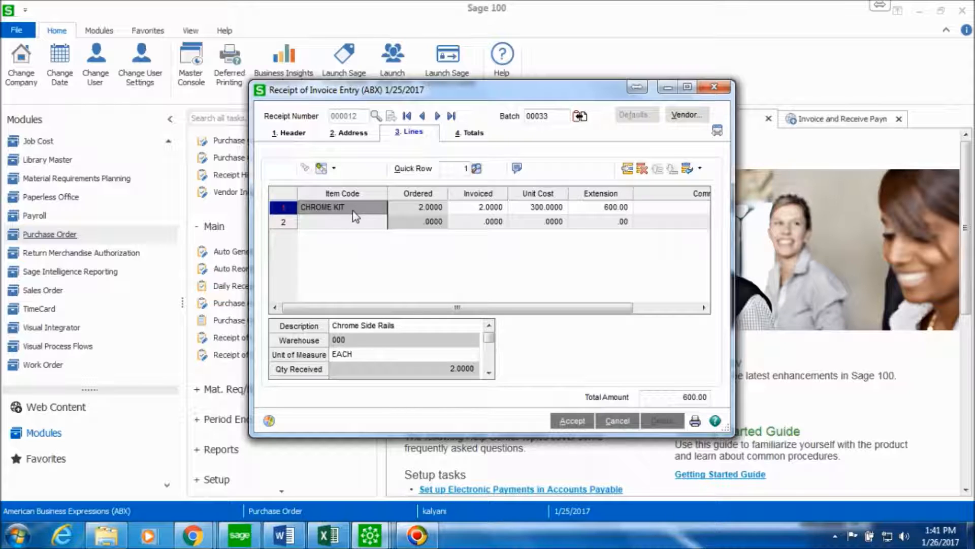
pyautogui.click(418, 207)
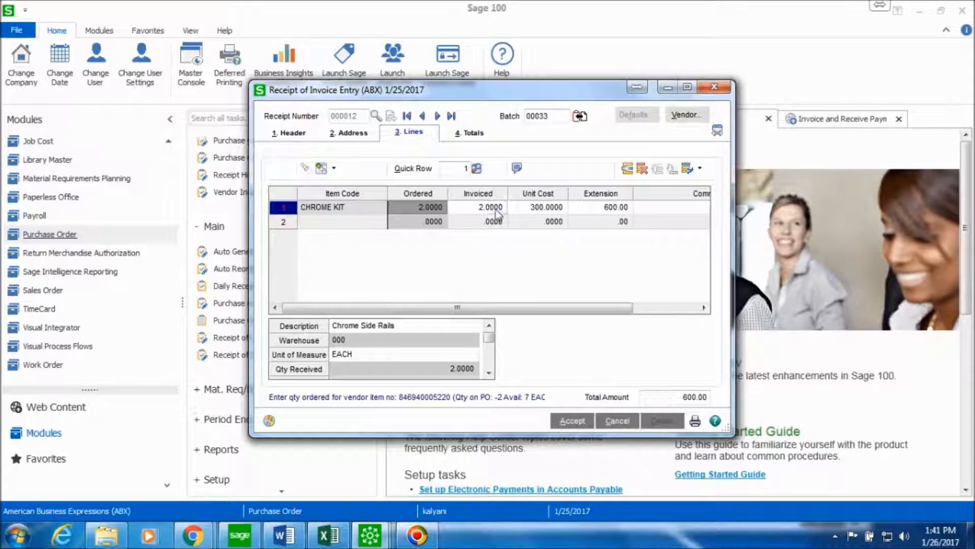
pyautogui.click(478, 208)
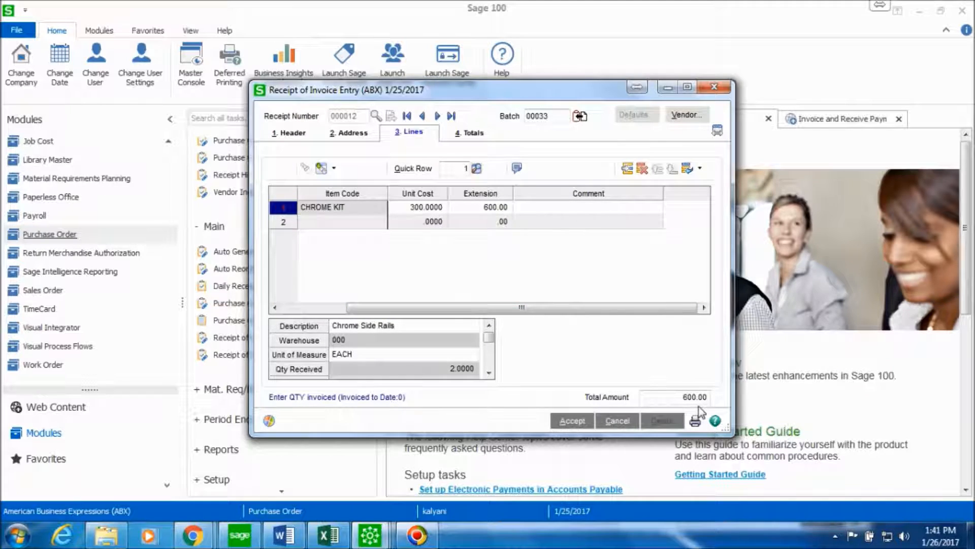
pyautogui.moveTo(436, 167)
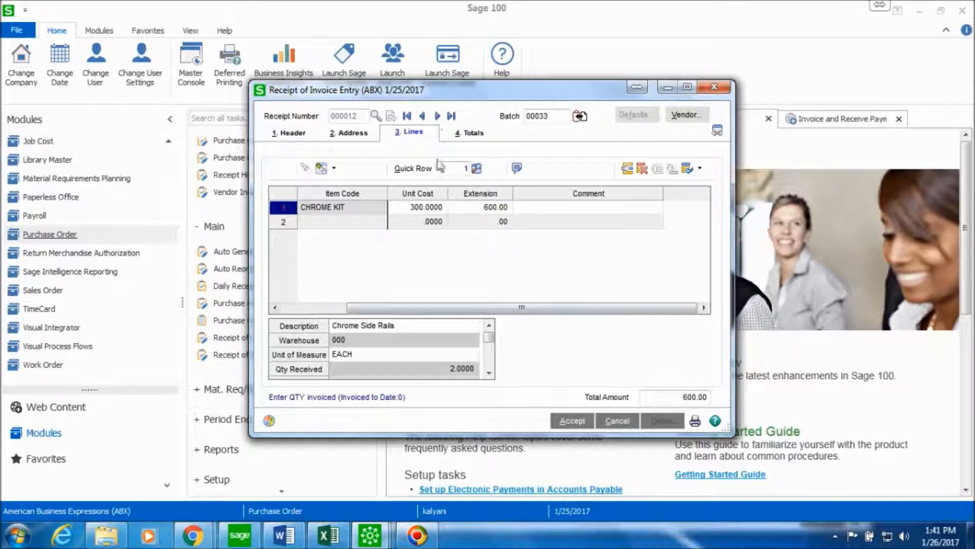
pyautogui.click(470, 132)
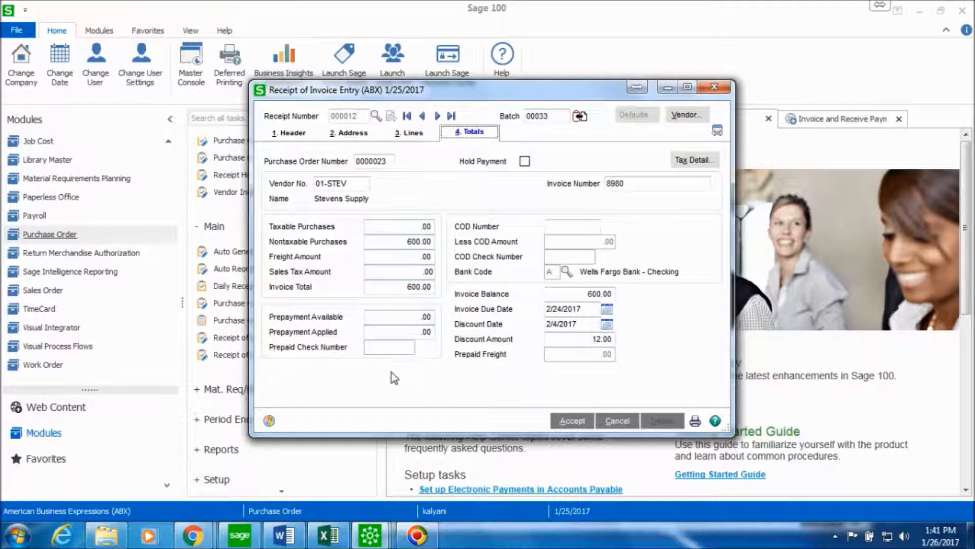
pyautogui.moveTo(434, 346)
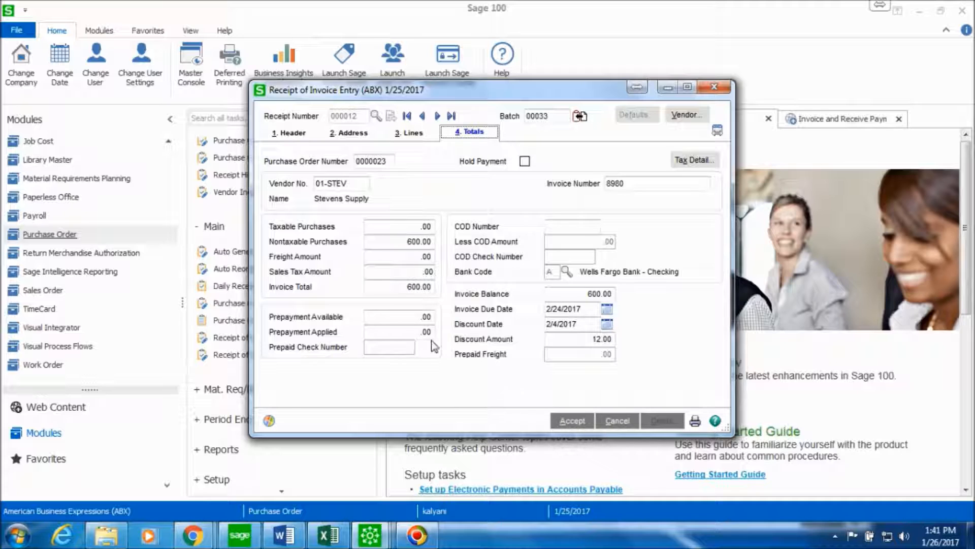
pyautogui.moveTo(522, 366)
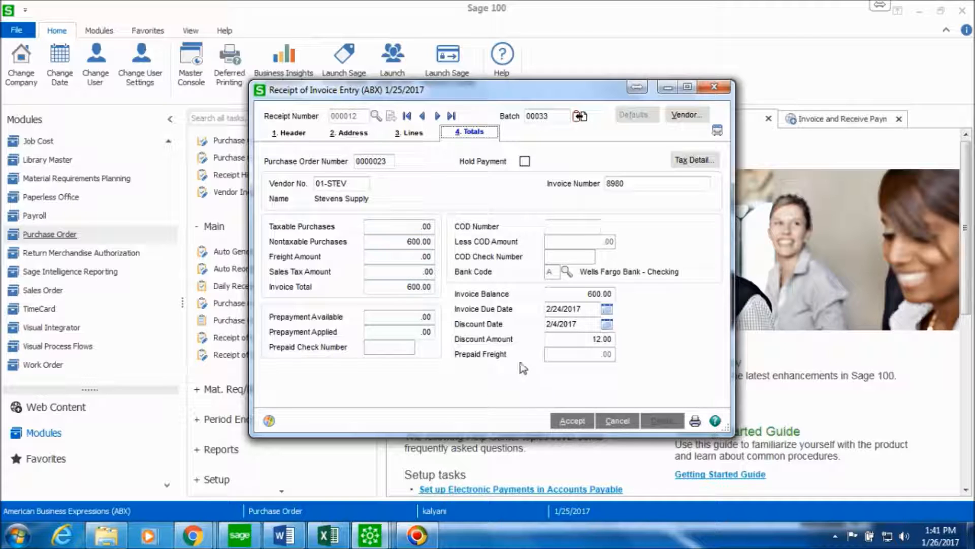
pyautogui.moveTo(520, 346)
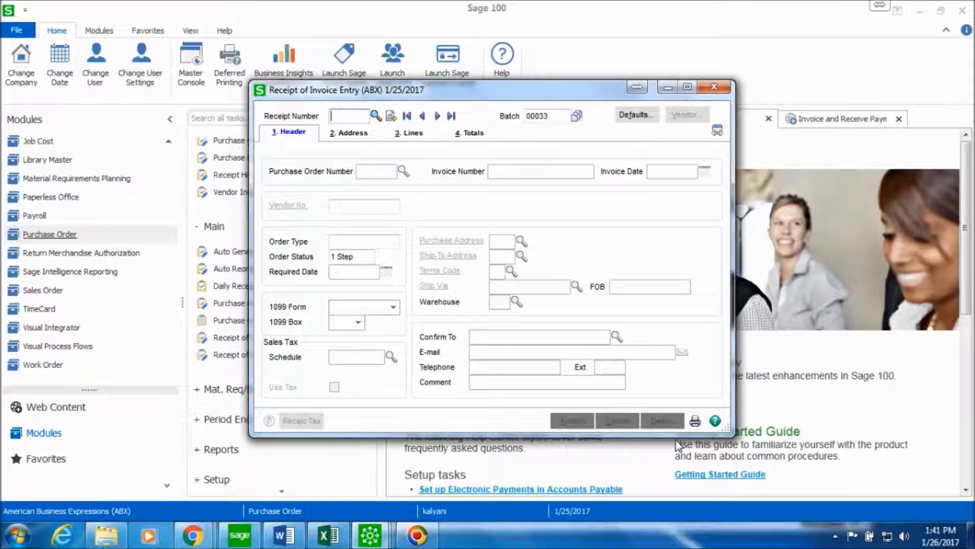
pyautogui.moveTo(684, 405)
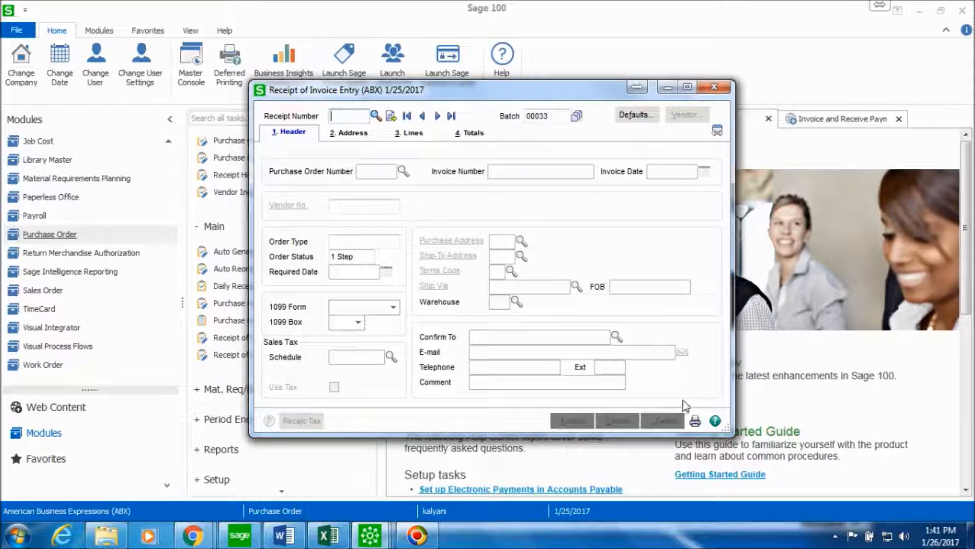
pyautogui.moveTo(695, 422)
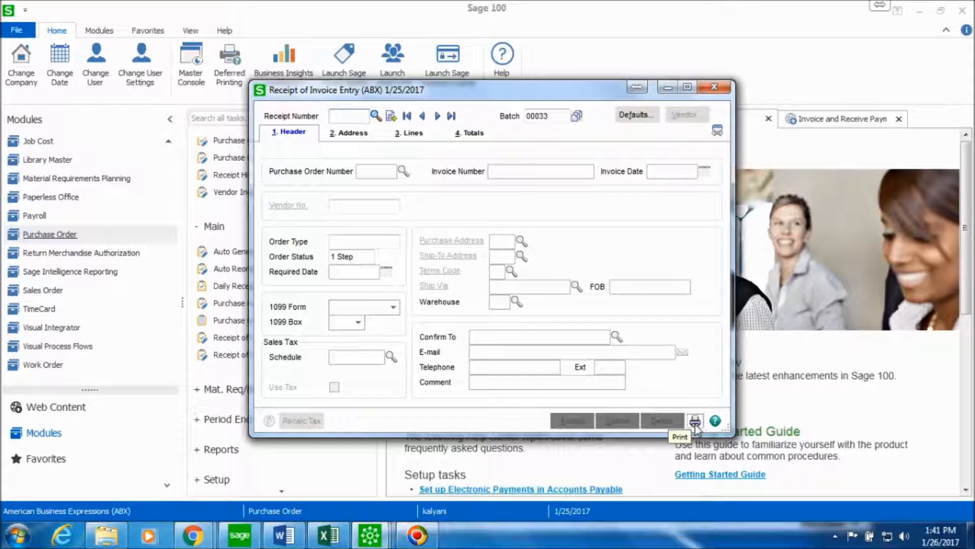
# Print the receipt register with batch 00033 marked and proceed to the daily registers
pyautogui.click(695, 421)
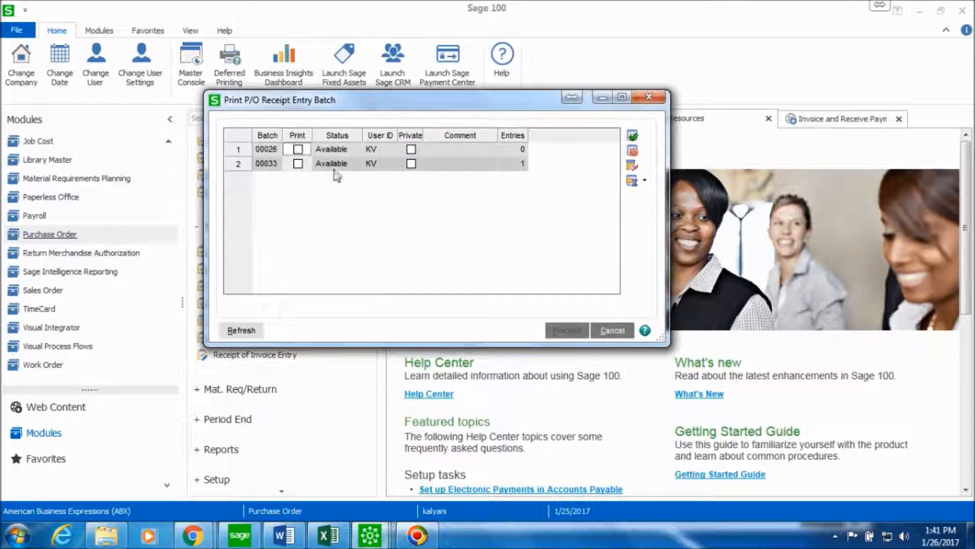
pyautogui.click(297, 162)
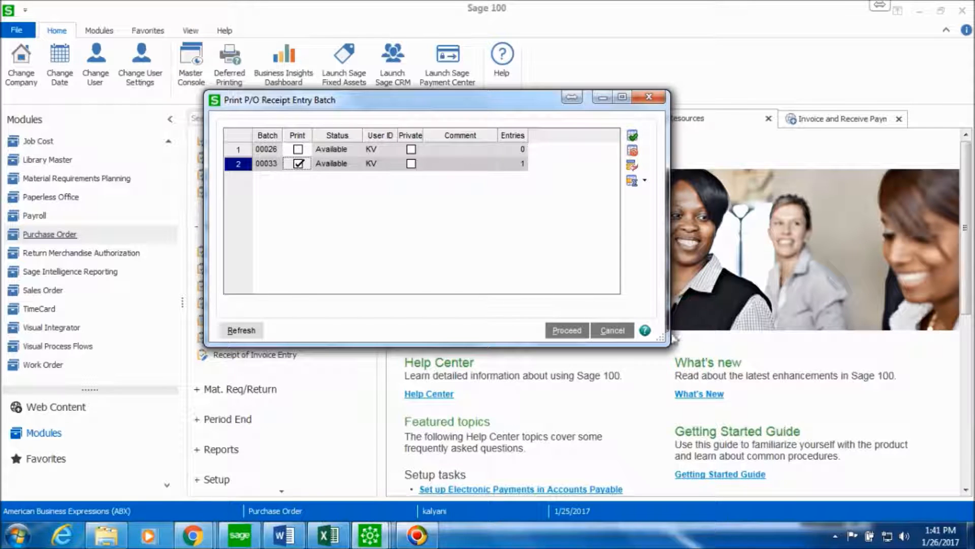
pyautogui.click(566, 330)
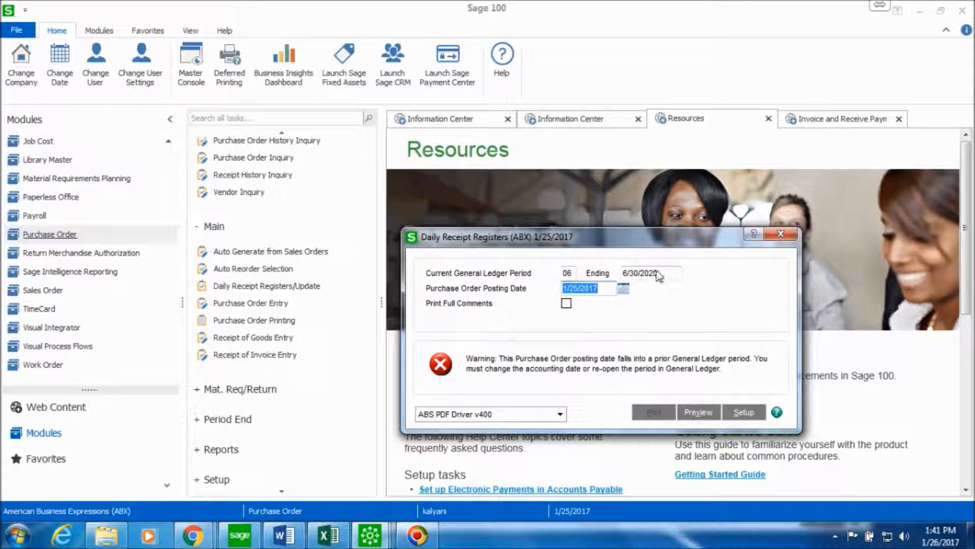
# Set the Purchase Order Posting Date to 6/30/2020 to clear the period warning
pyautogui.click(650, 272)
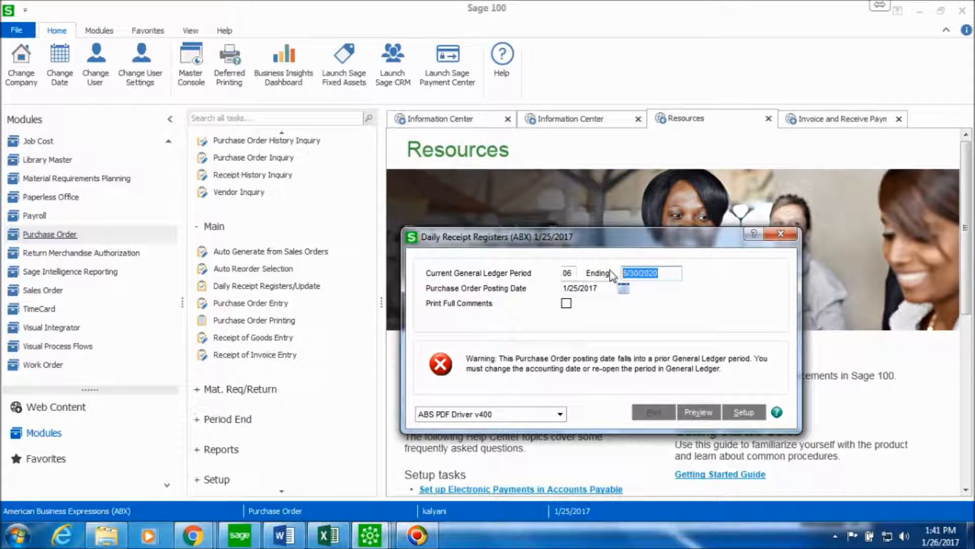
pyautogui.click(586, 288)
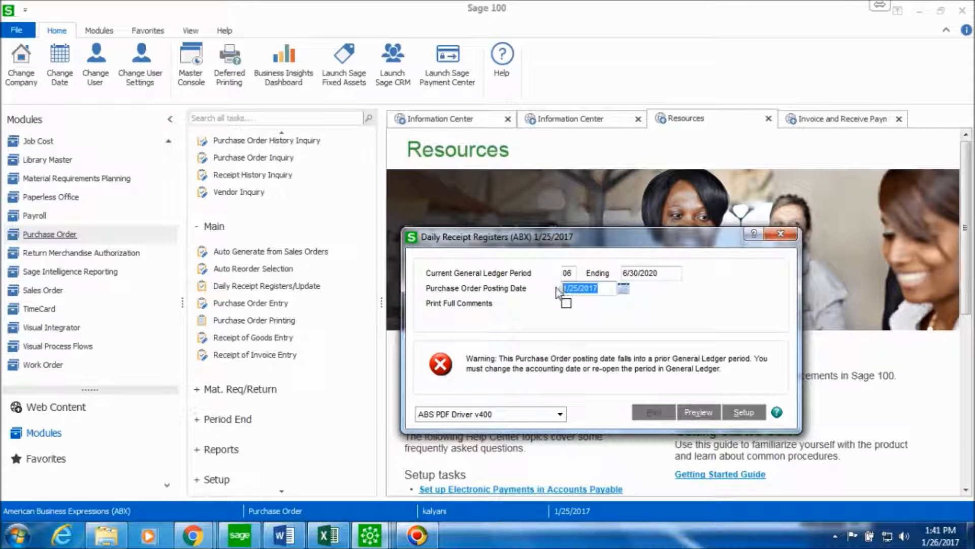
pyautogui.write('6/30/2020')
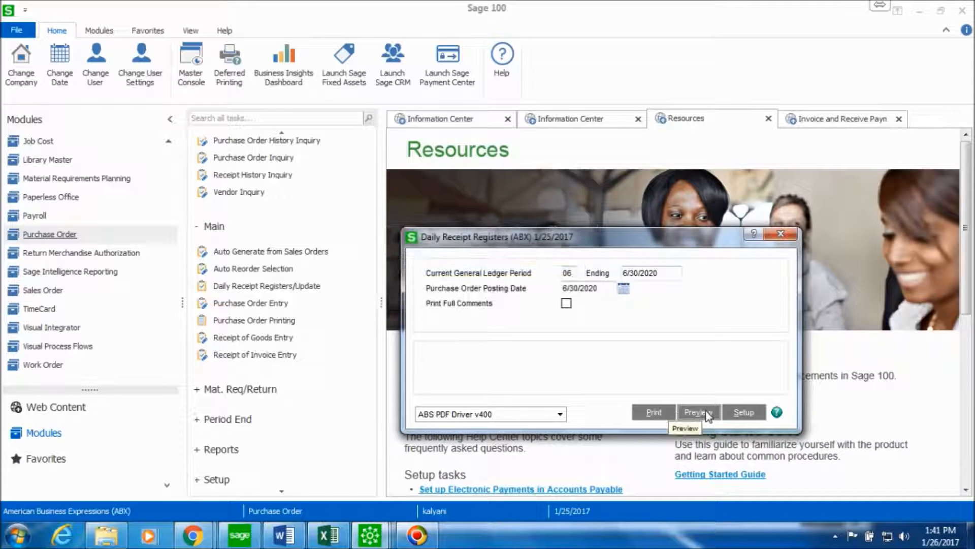
# Preview and close the Receipt Of Invoice Register, Daily Purchases Journal and Tax Journal Summary
pyautogui.click(698, 411)
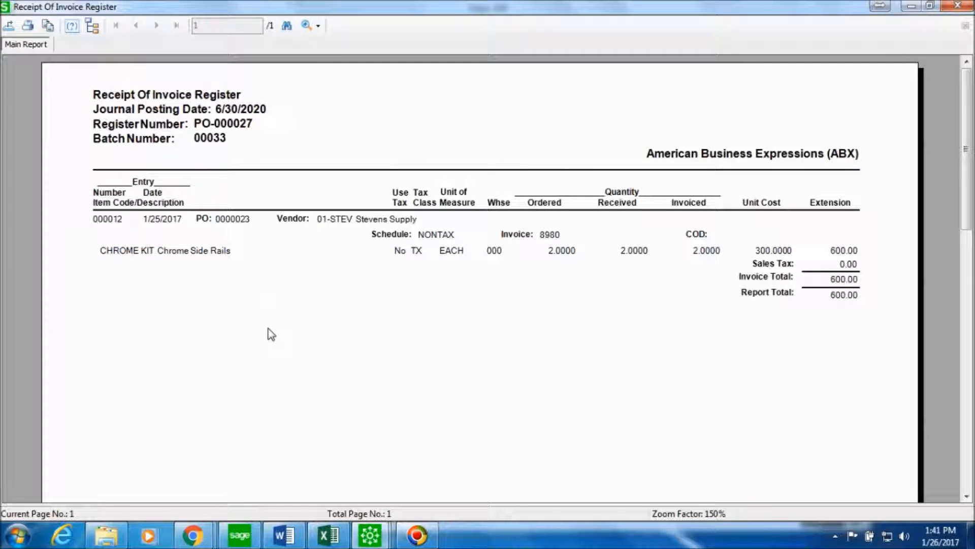
pyautogui.moveTo(235, 339)
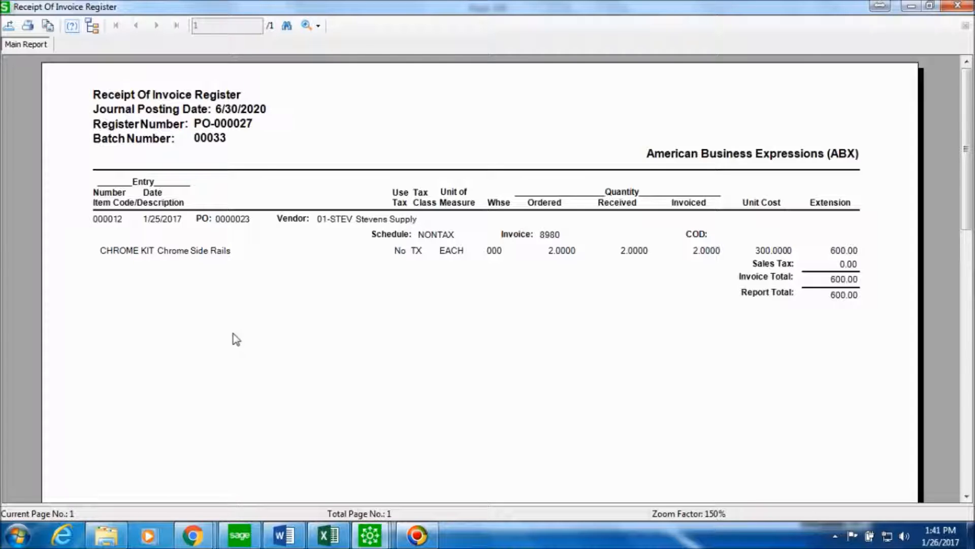
pyautogui.moveTo(129, 269)
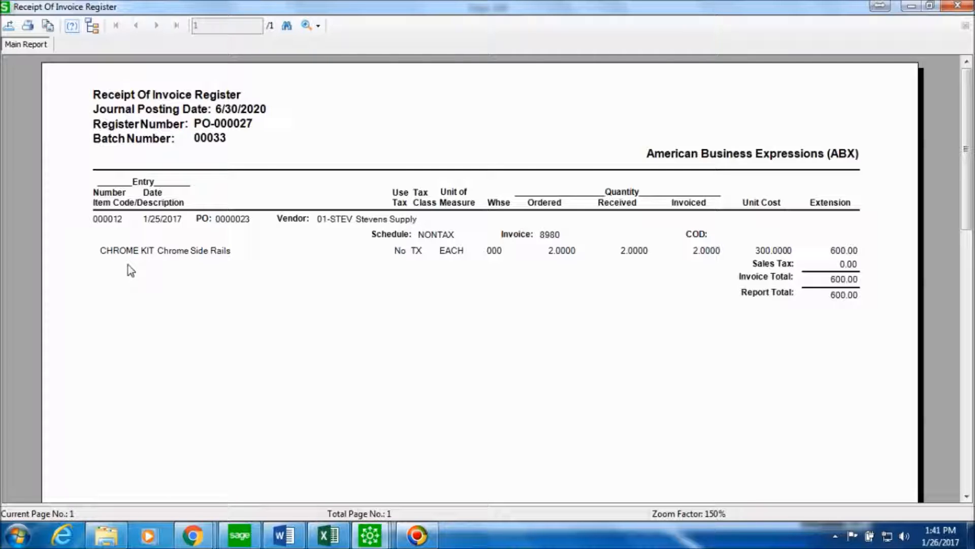
pyautogui.moveTo(317, 231)
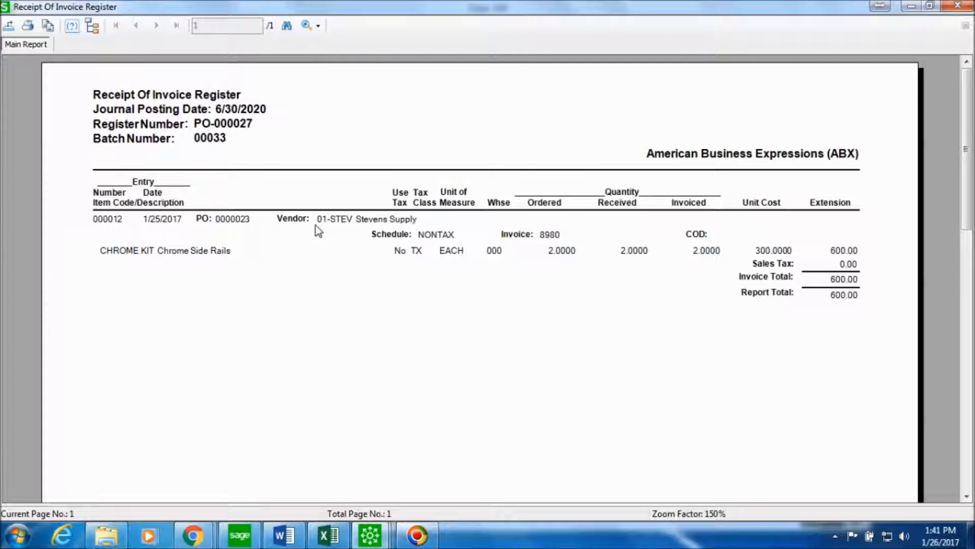
pyautogui.moveTo(613, 263)
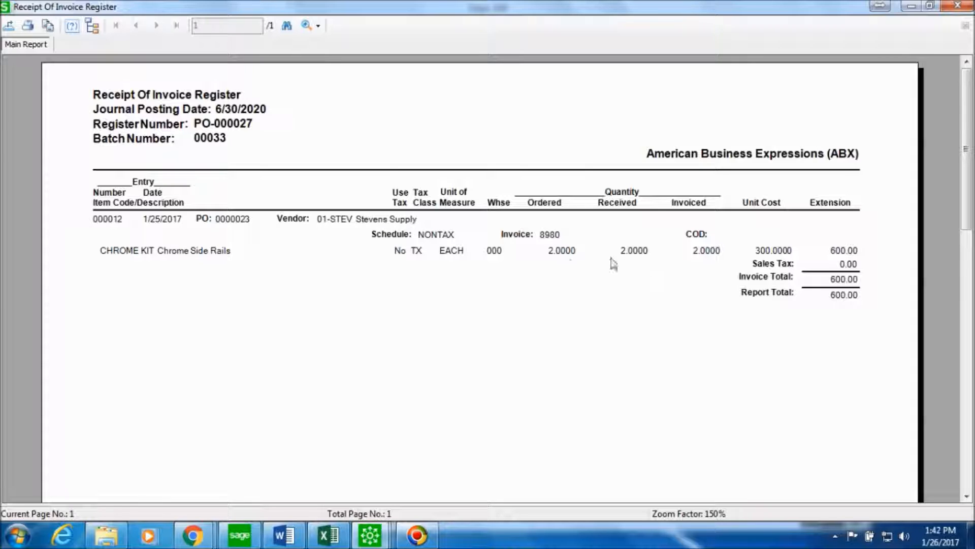
pyautogui.moveTo(649, 261)
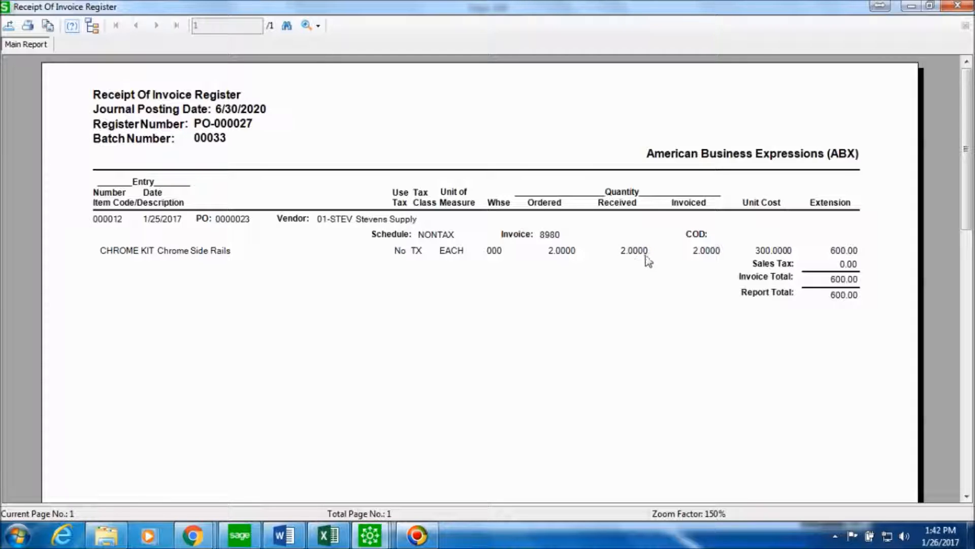
pyautogui.moveTo(715, 242)
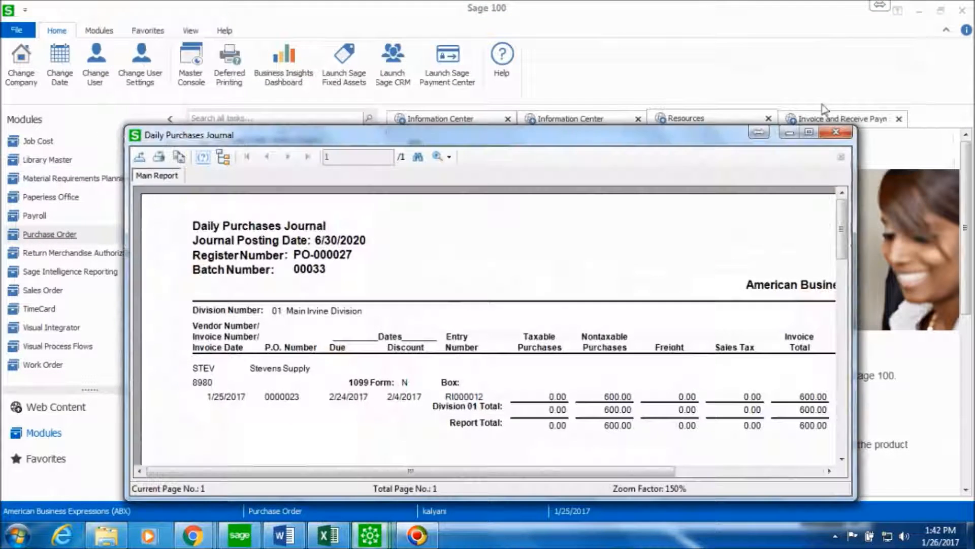
pyautogui.click(810, 132)
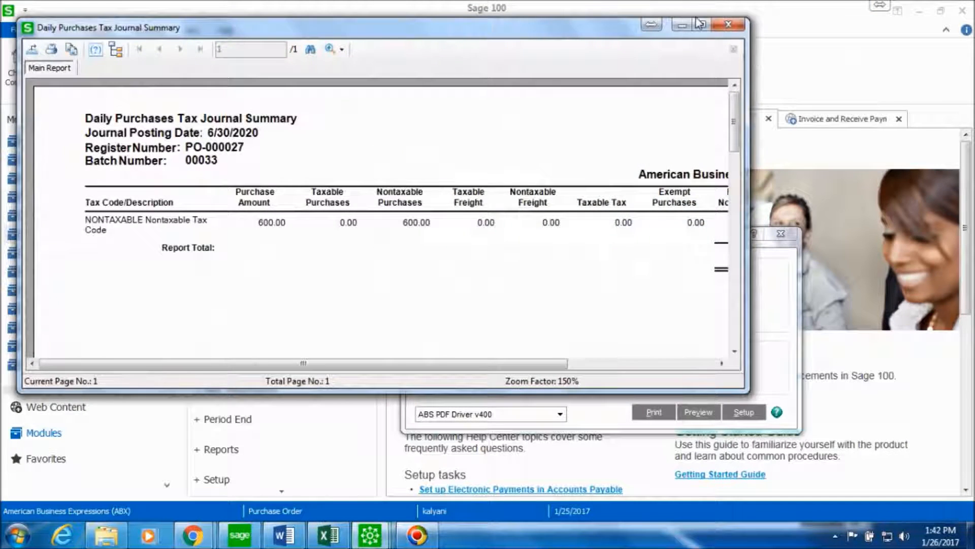
pyautogui.click(681, 23)
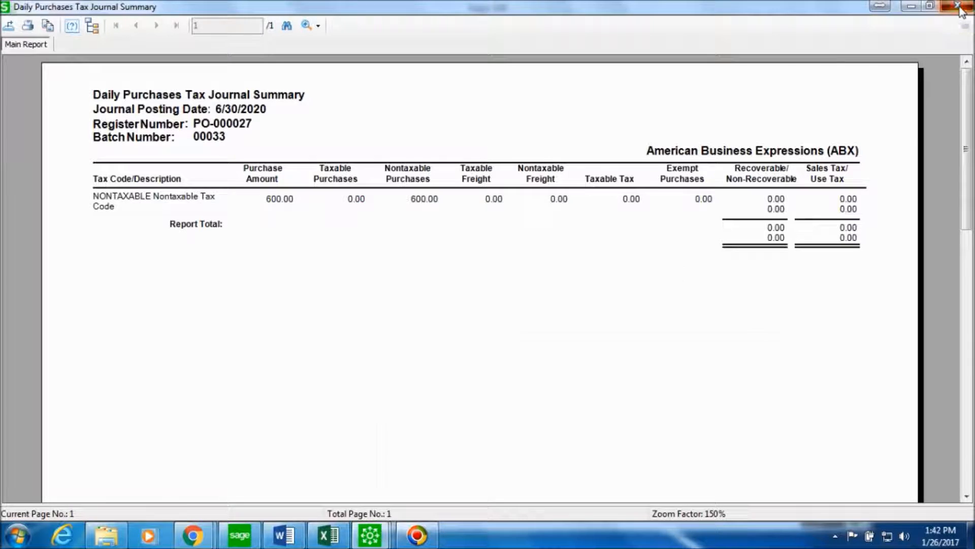
pyautogui.click(960, 8)
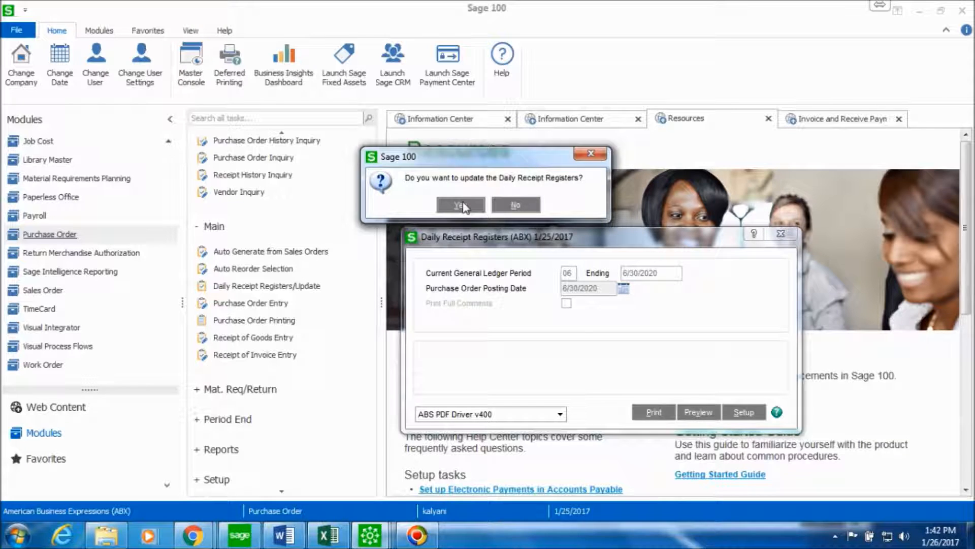
# Update the daily receipt registers and go to Accounts Payable Vendor Maintenance
pyautogui.click(515, 204)
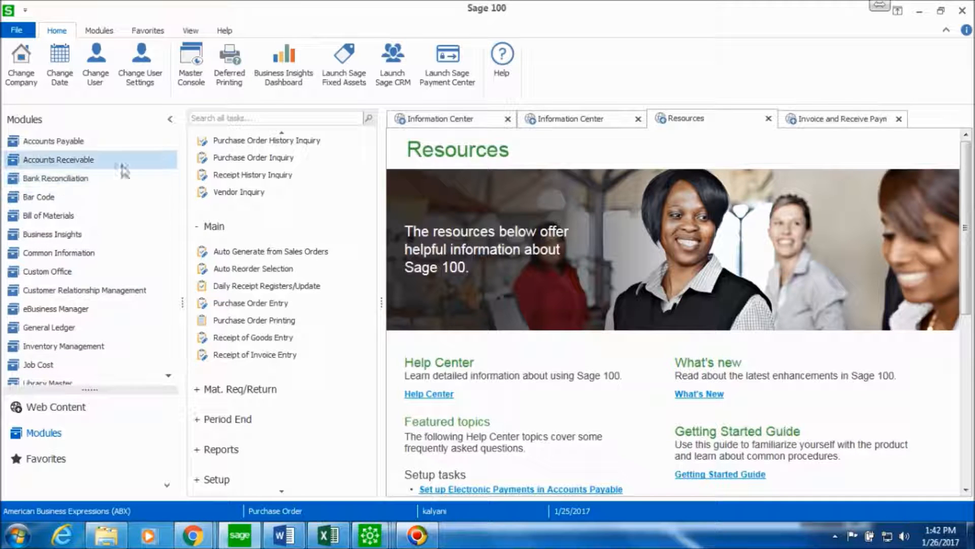
pyautogui.click(54, 140)
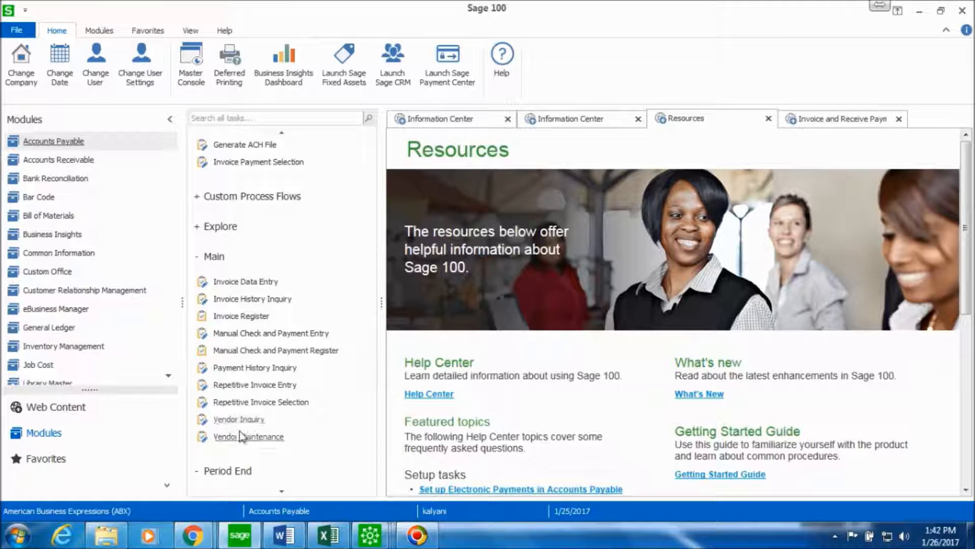
pyautogui.doubleClick(248, 435)
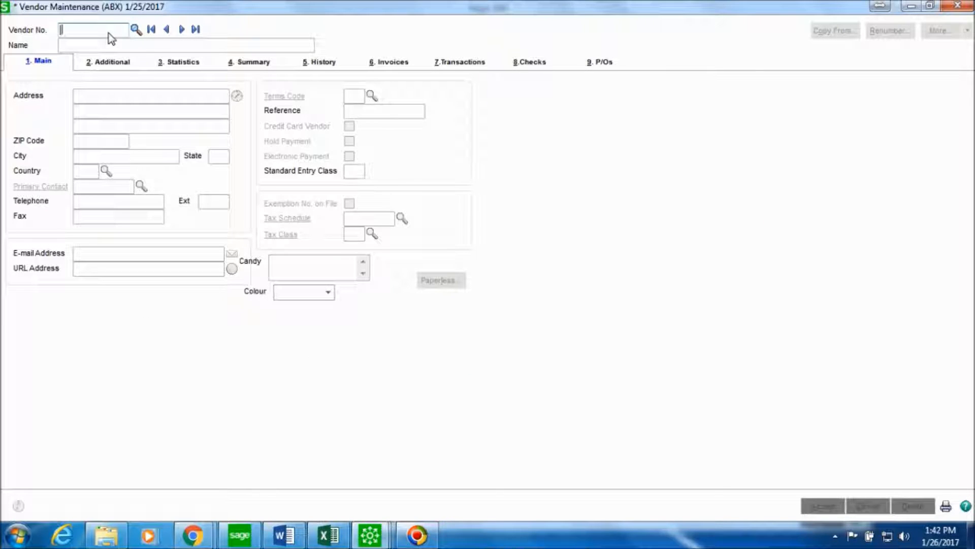
# Bring up vendor Stevens Supply and show invoice 8980 for 600.00 on the Invoices tab
pyautogui.write('STEVE')
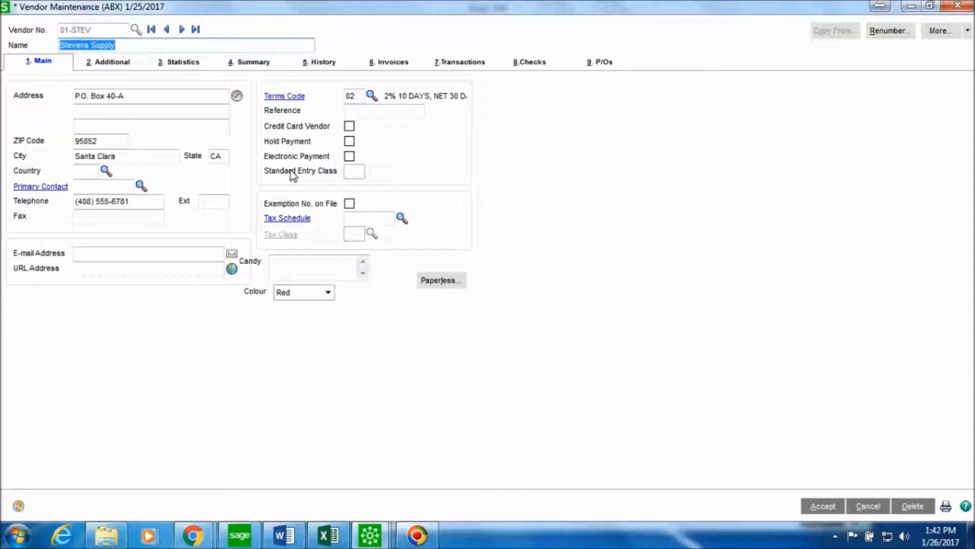
pyautogui.click(389, 62)
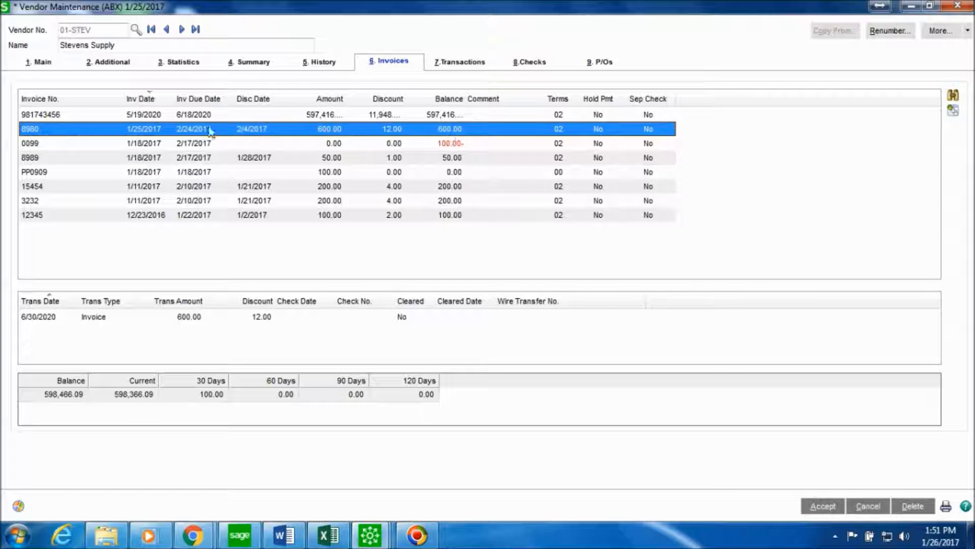
pyautogui.moveTo(140, 135)
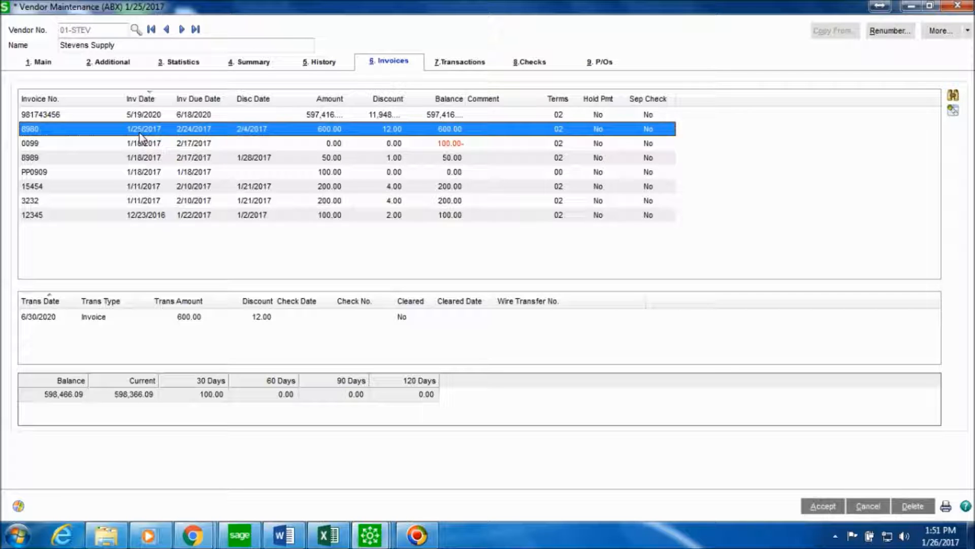